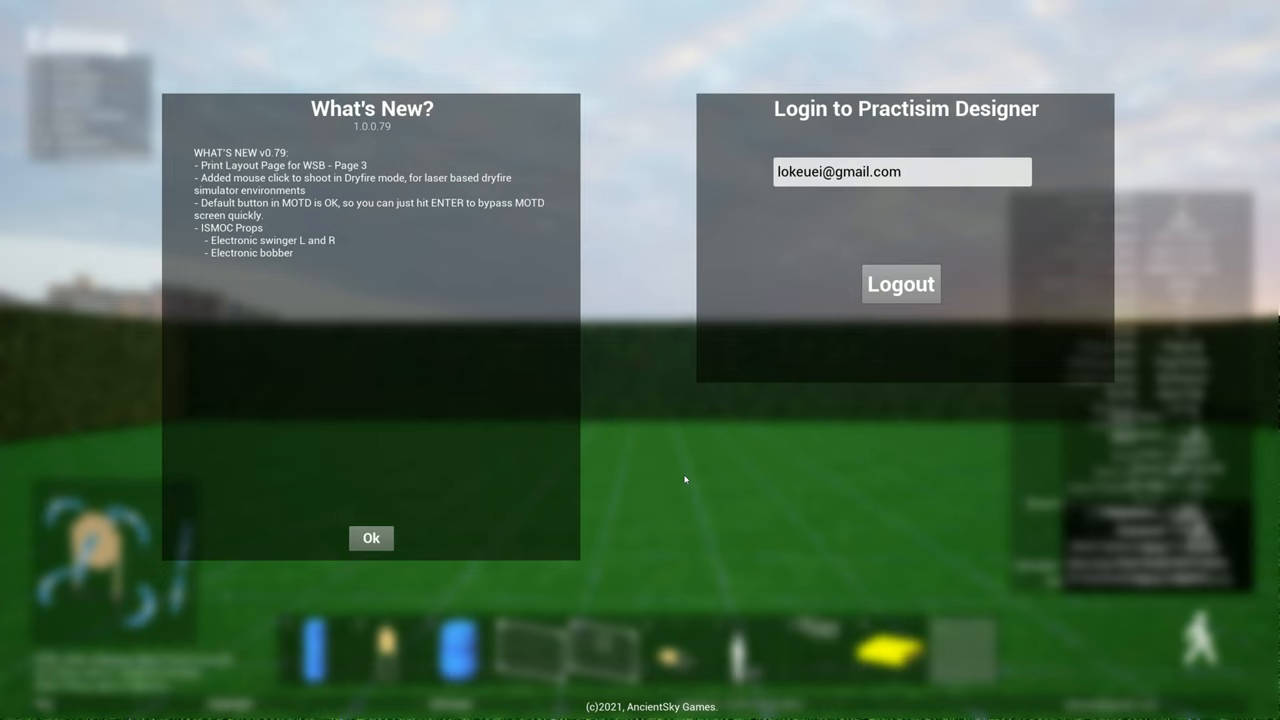
pyautogui.moveTo(652, 490)
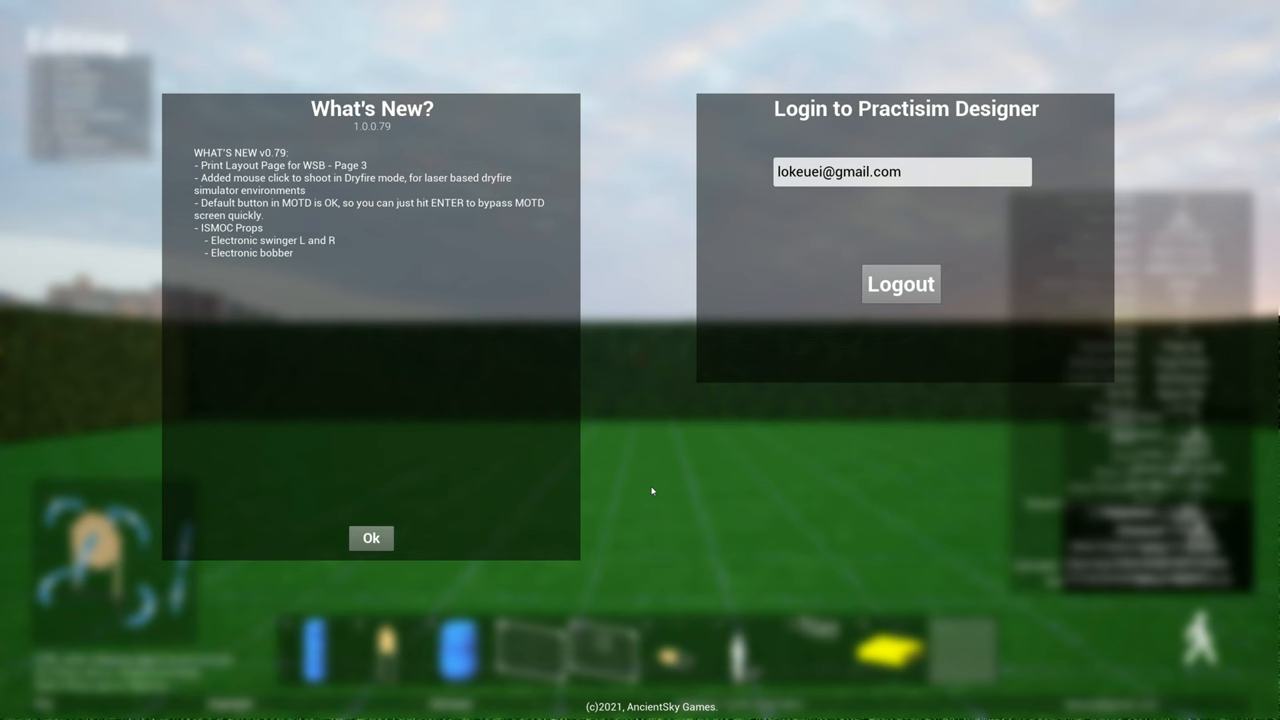
# Step: Dismiss the v0.79 What's New notes to return to the empty range in Editing mode
pyautogui.click(372, 538)
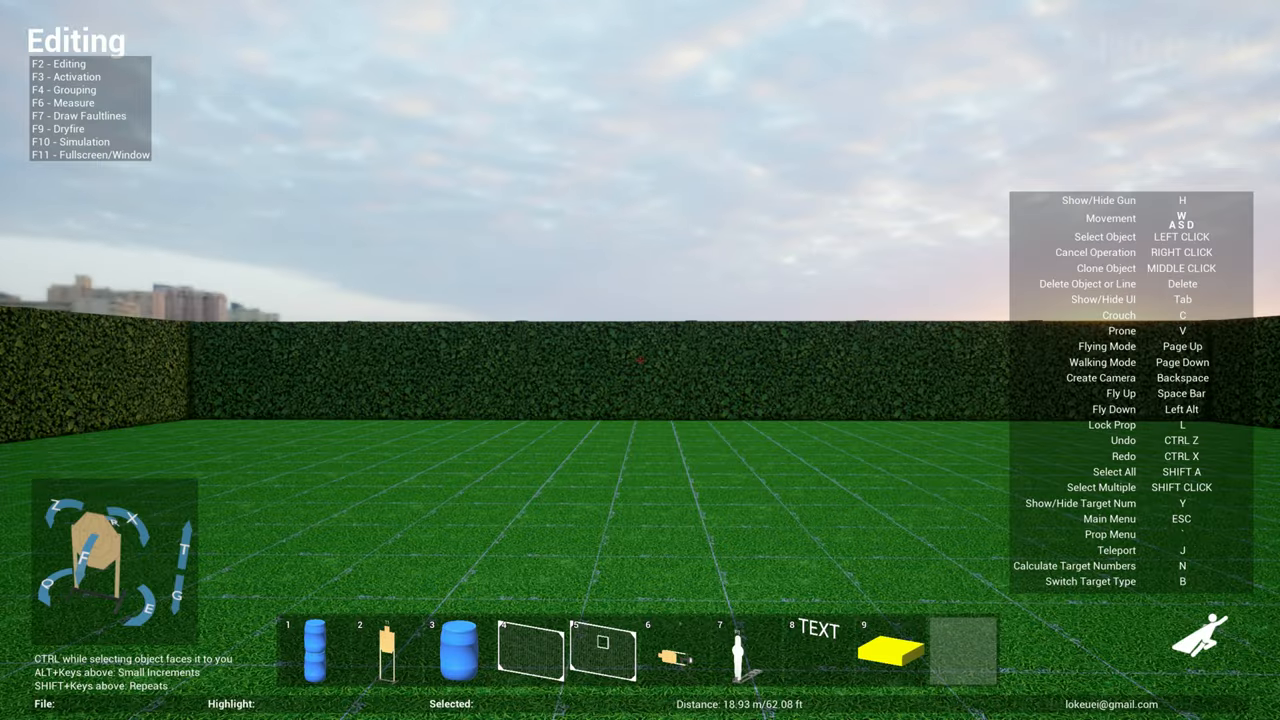
# Step: From the main menu, save a perspective stage photo and reach the Stage Briefing form
pyautogui.press('Escape')
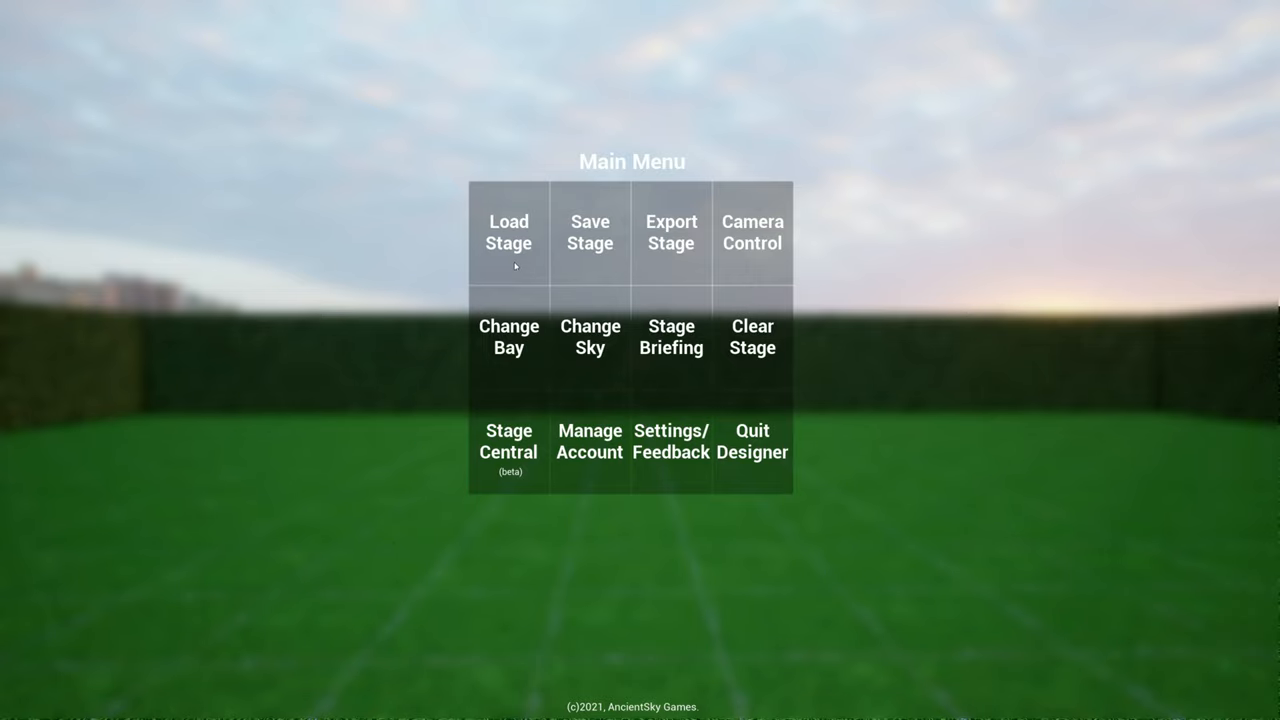
pyautogui.moveTo(190, 96)
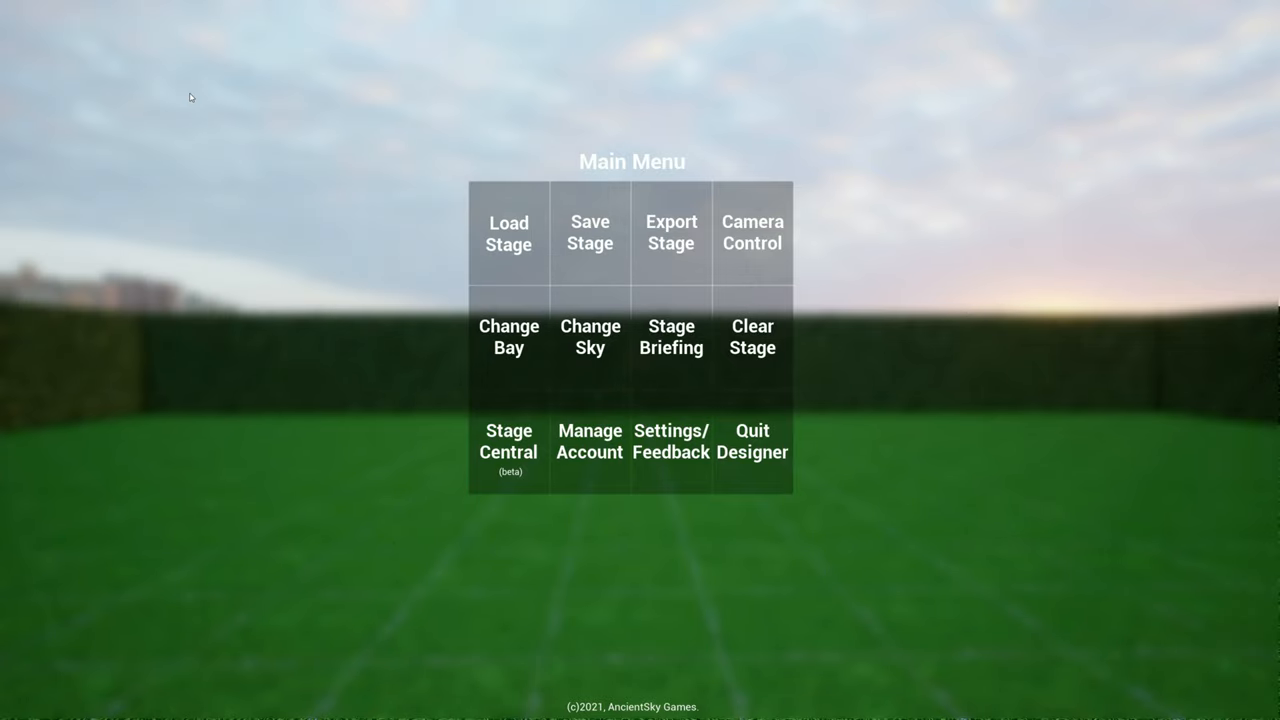
pyautogui.press('Escape')
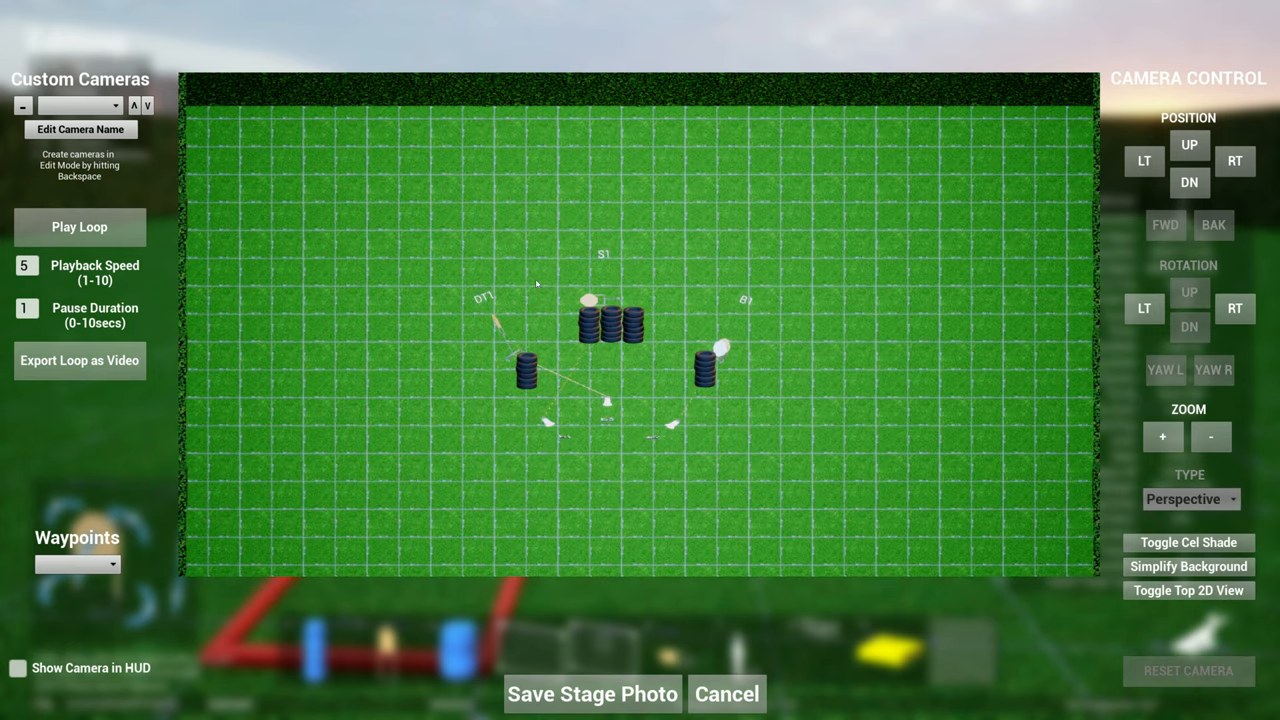
pyautogui.moveTo(636, 328)
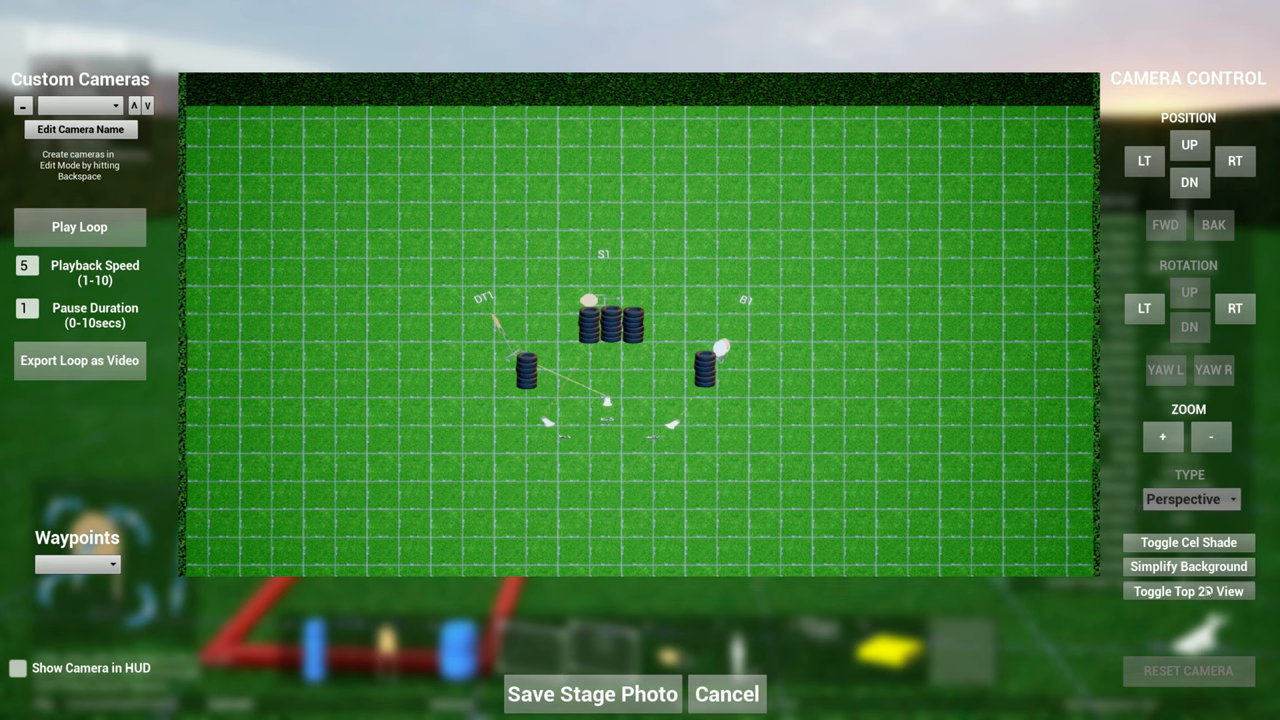
pyautogui.click(1188, 590)
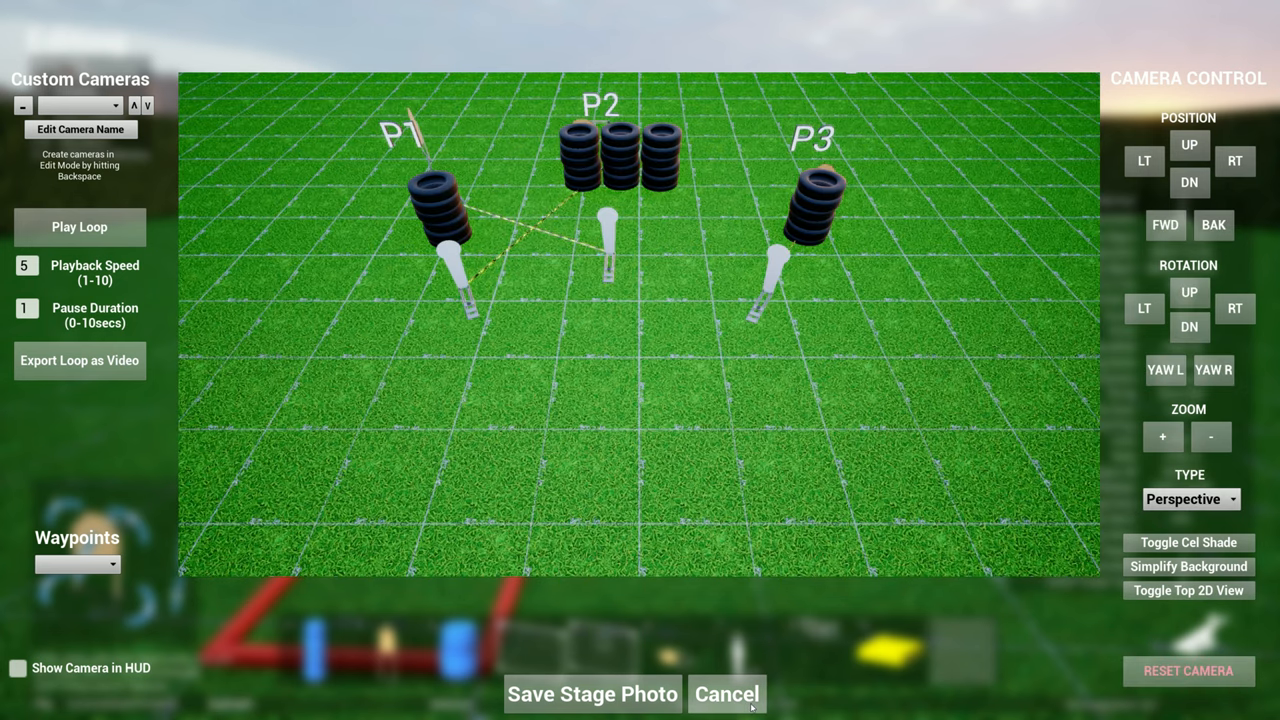
pyautogui.click(728, 694)
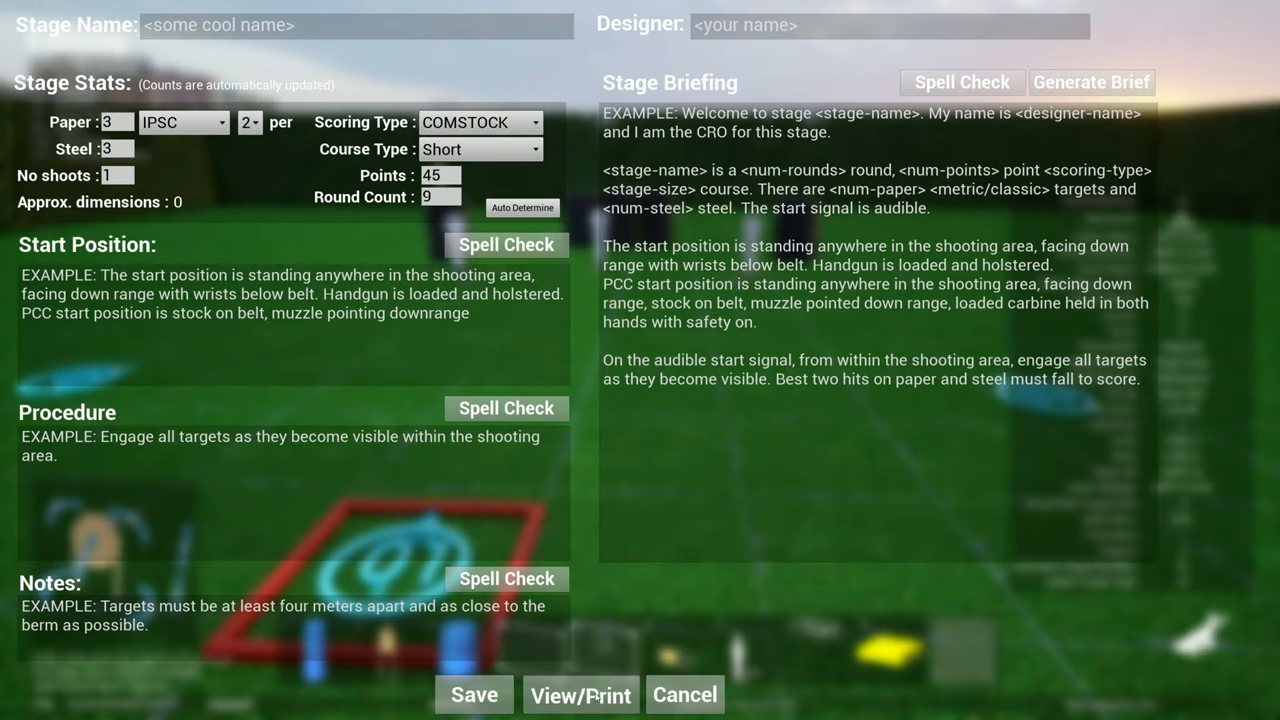
# Step: Export the stage briefing as a PDF with the Print Layout Page option included
pyautogui.click(580, 694)
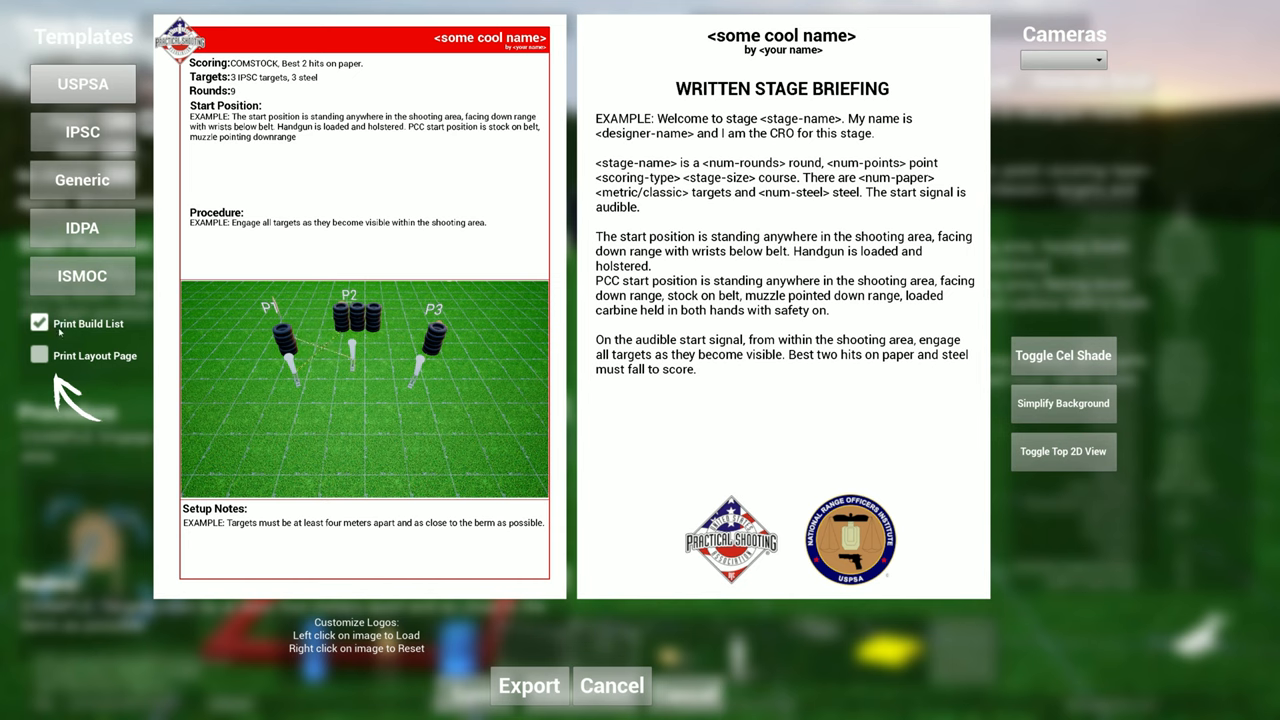
pyautogui.click(40, 356)
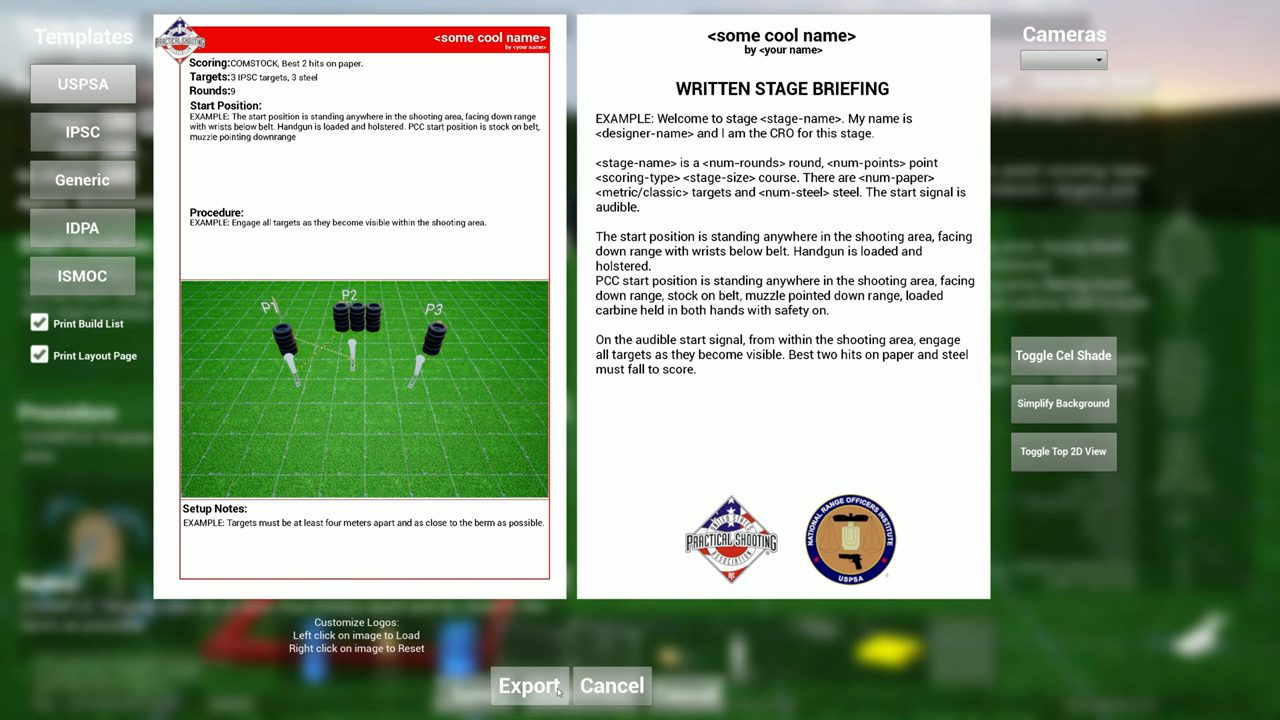
pyautogui.click(528, 686)
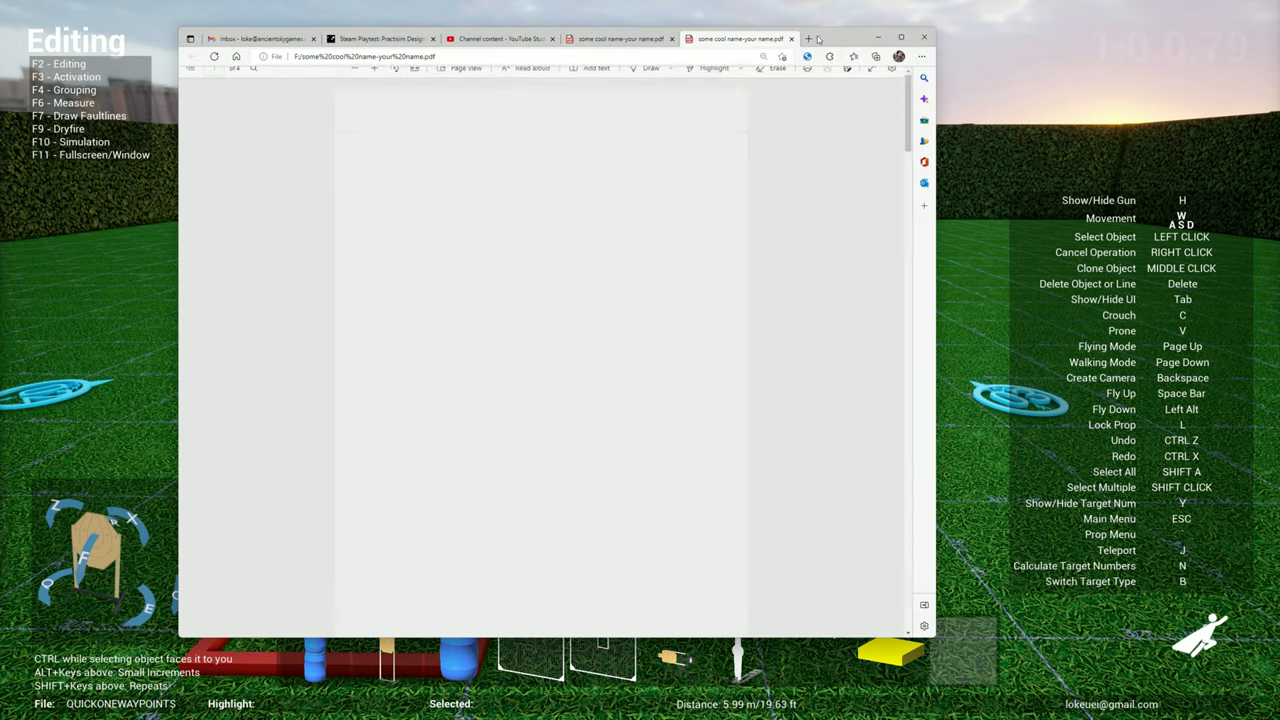
# Step: Scroll the briefing PDF past scoring, briefing and build list to the Layout Page
pyautogui.scroll(-3)
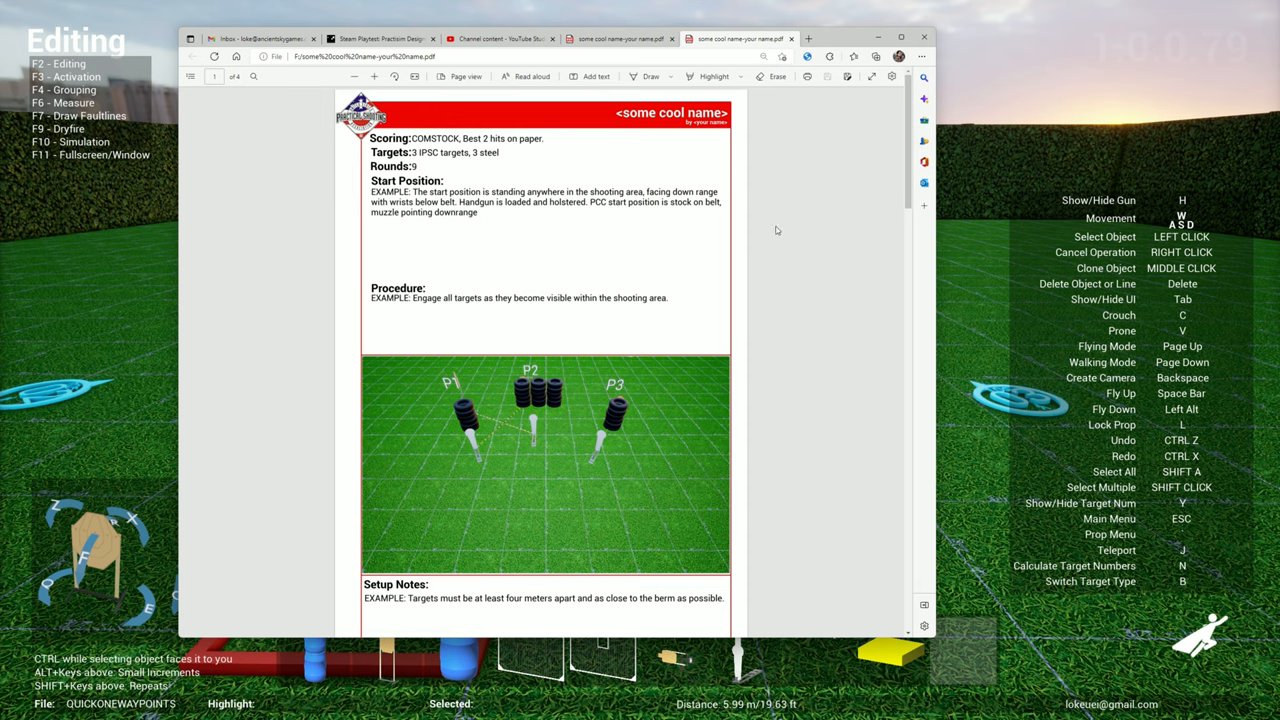
pyautogui.scroll(-3)
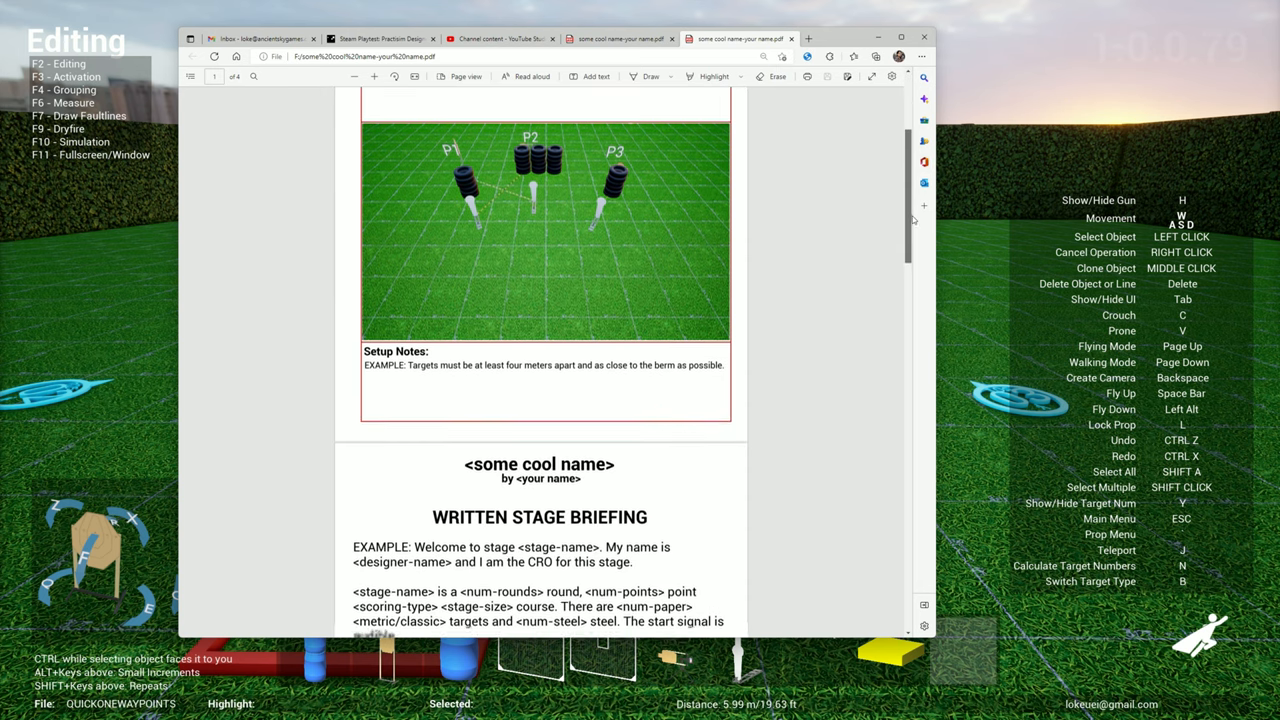
pyautogui.scroll(-3)
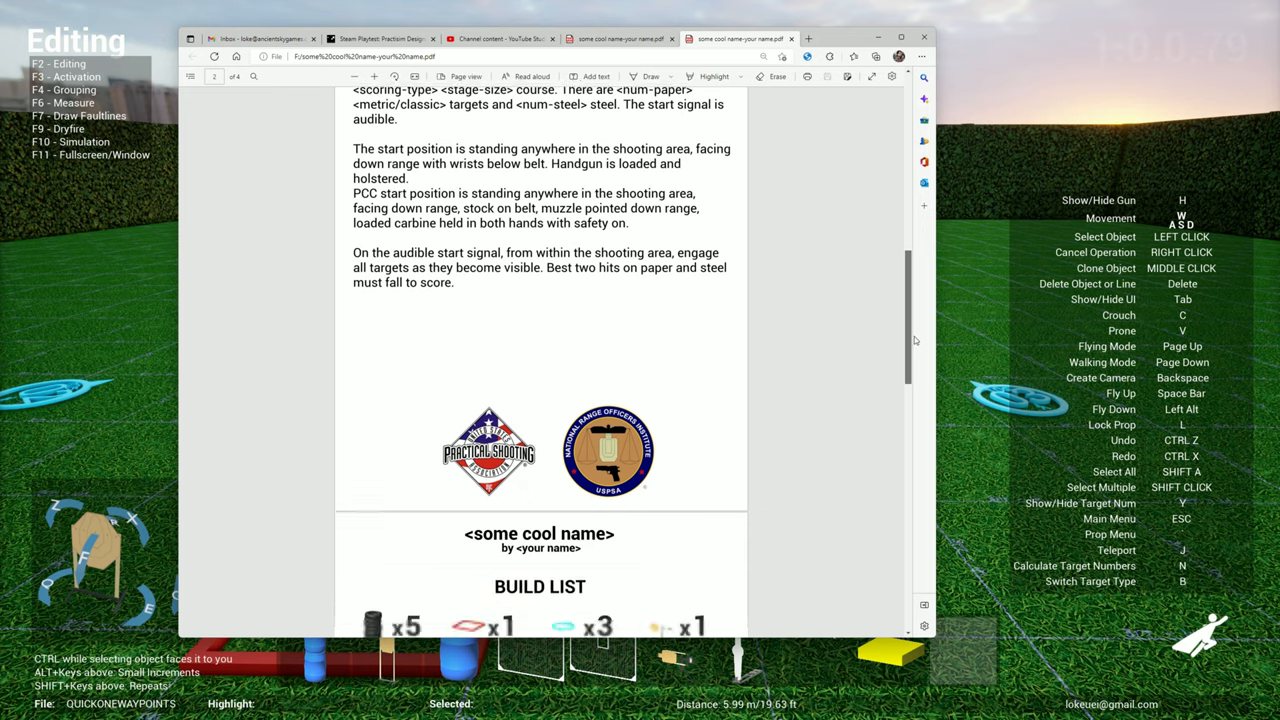
pyautogui.scroll(-3)
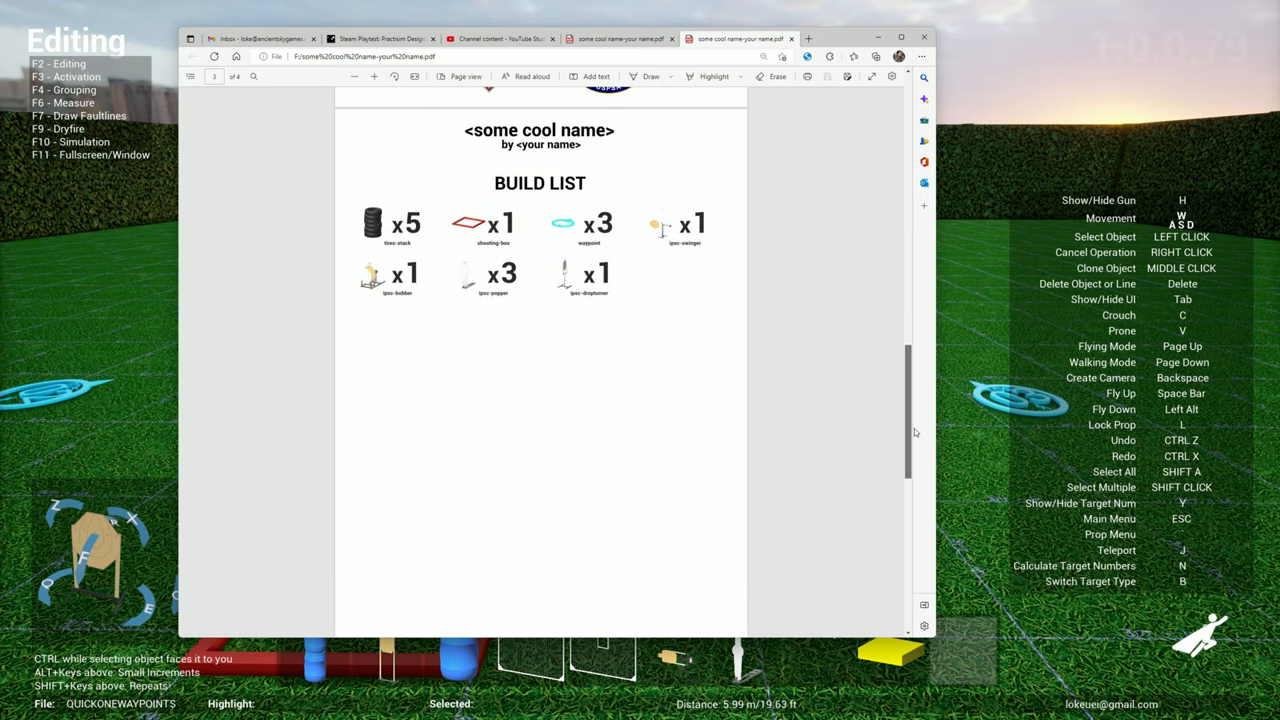
pyautogui.scroll(-3)
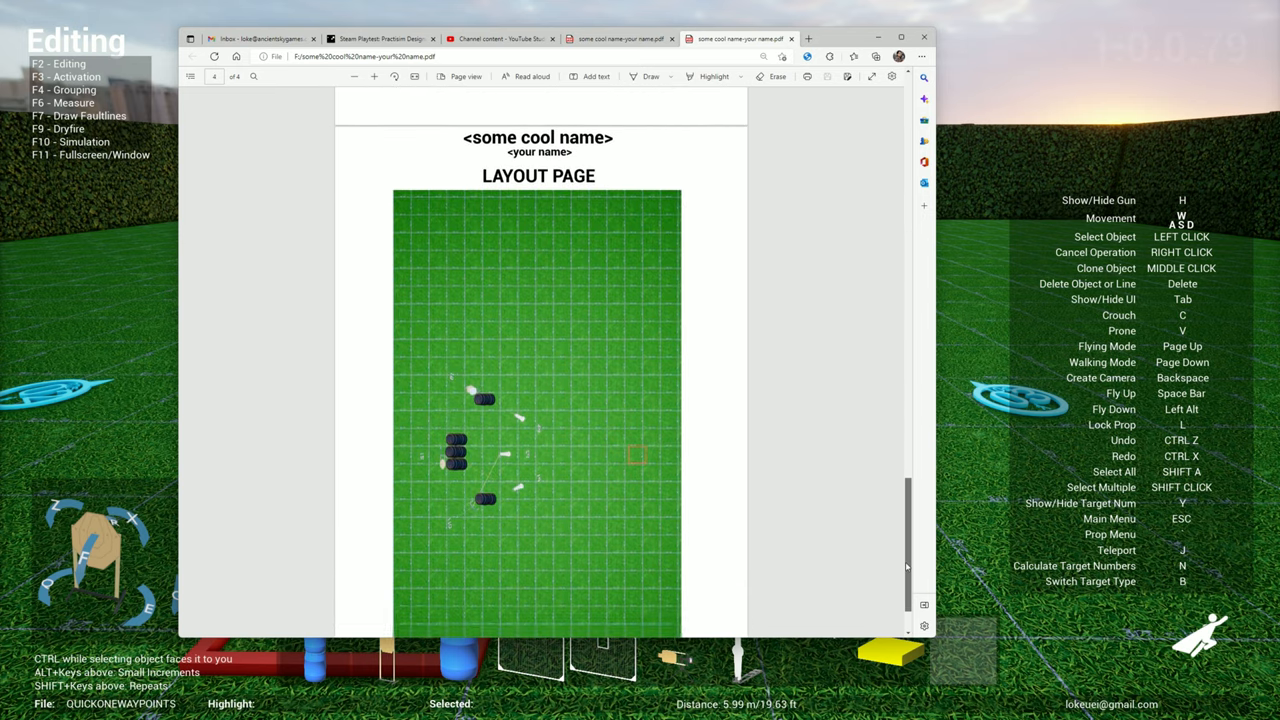
pyautogui.scroll(-3)
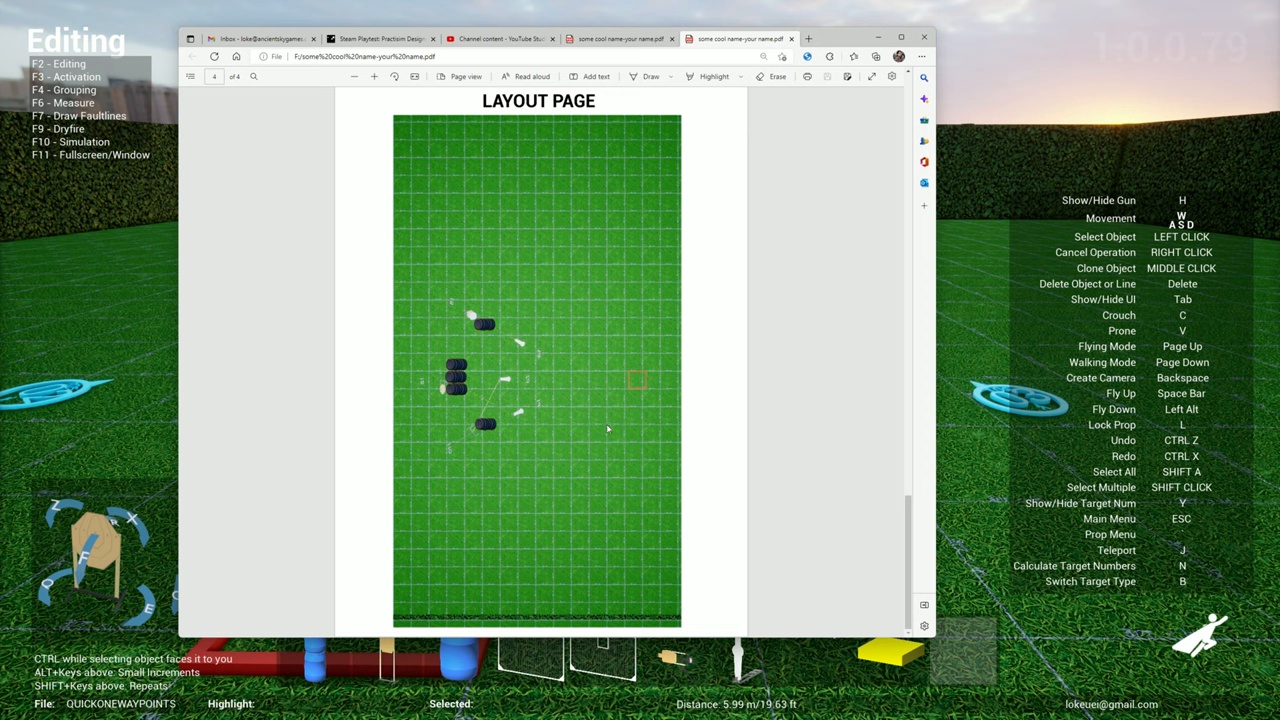
pyautogui.moveTo(578, 304)
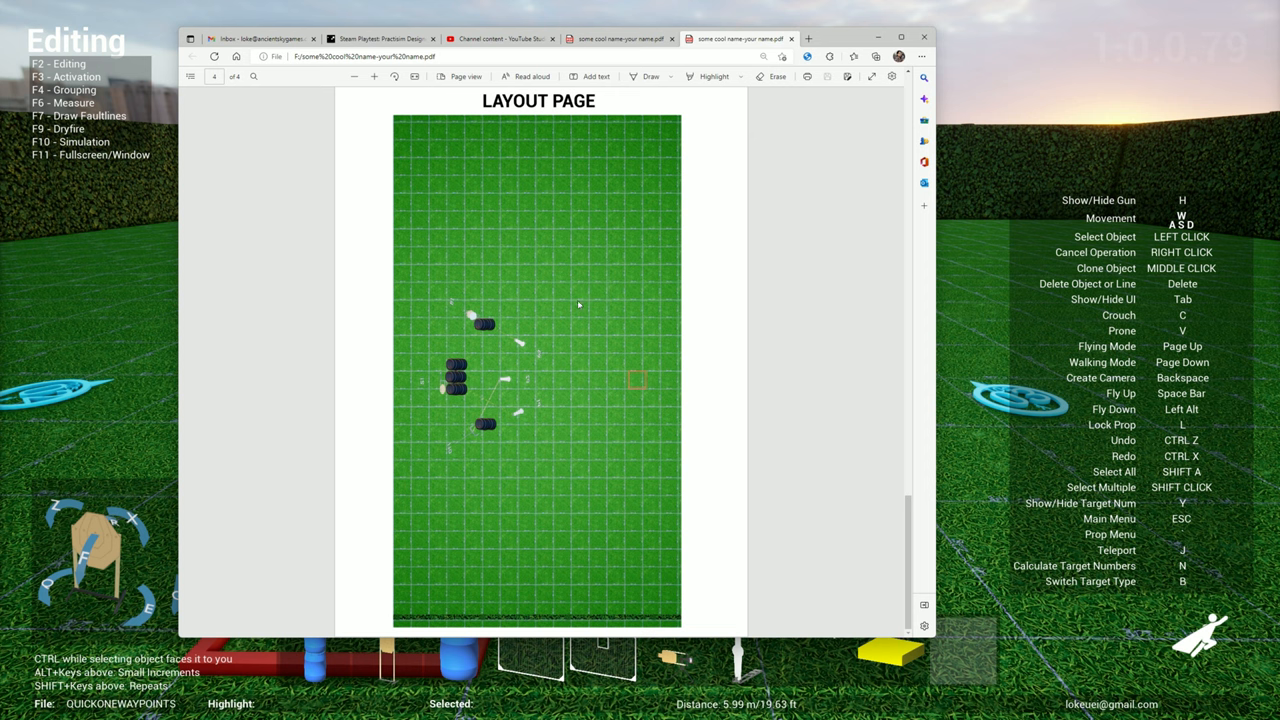
pyautogui.moveTo(488, 432)
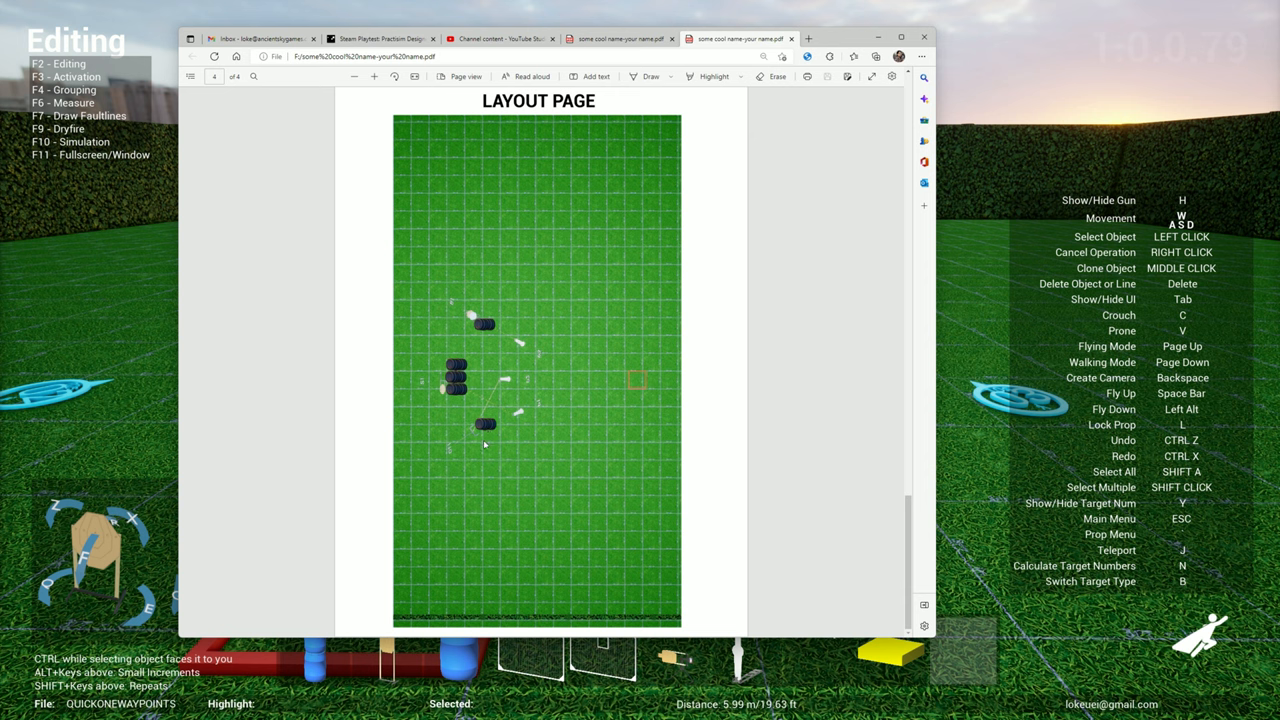
pyautogui.moveTo(750, 358)
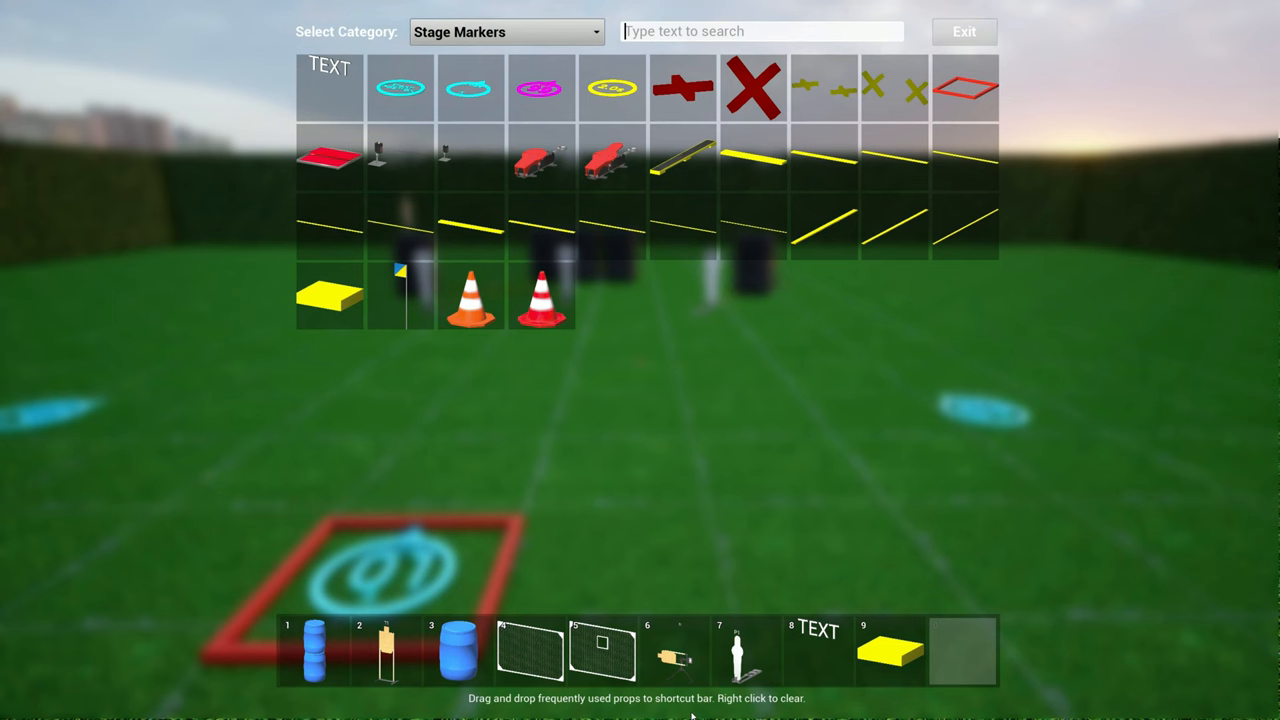
# Step: Select the ISMOC category in the prop library to show its bobber and swinger targets
pyautogui.click(504, 32)
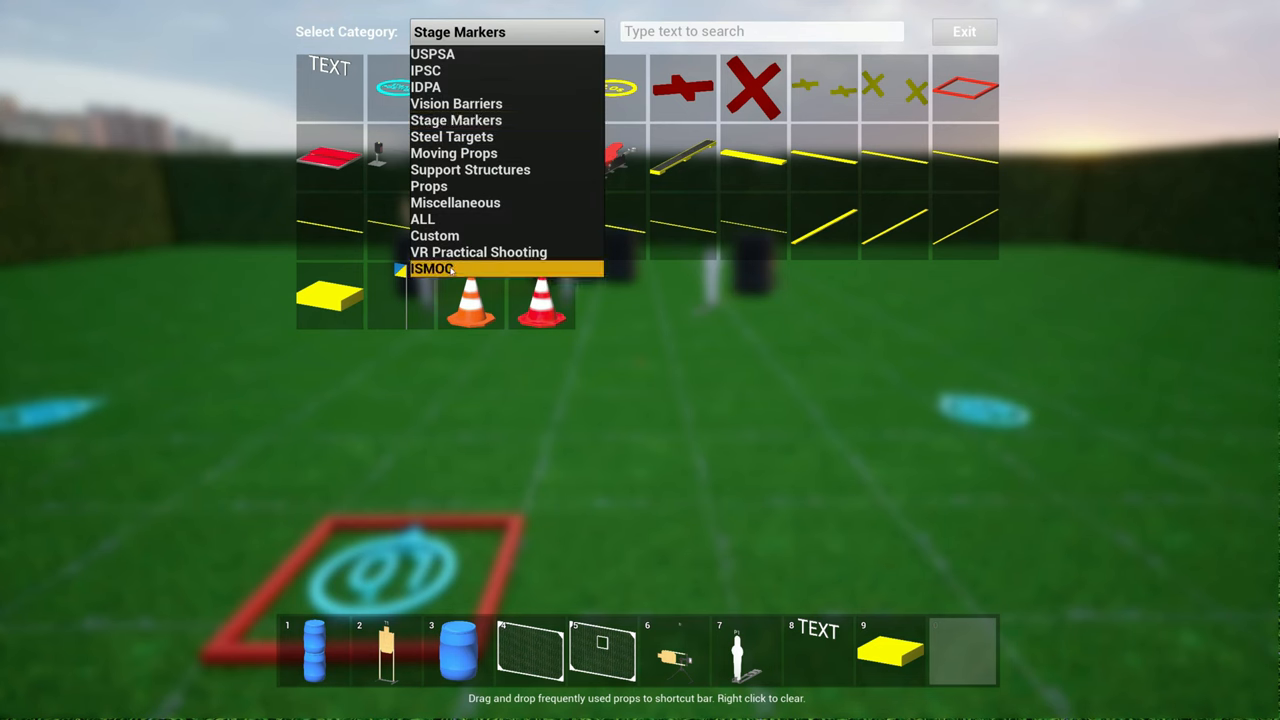
pyautogui.click(432, 268)
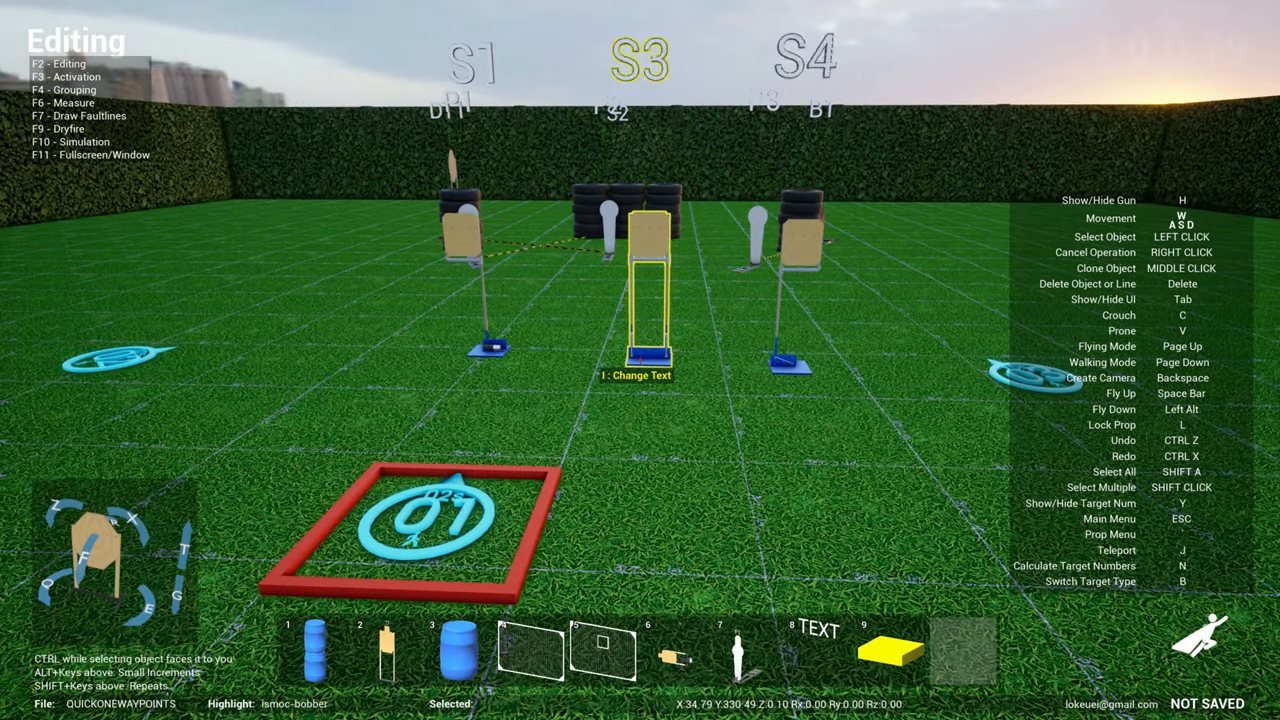
# Step: View the swinger activation links with F3, return to Editing, then enter Simulation mode
pyautogui.press('f3')
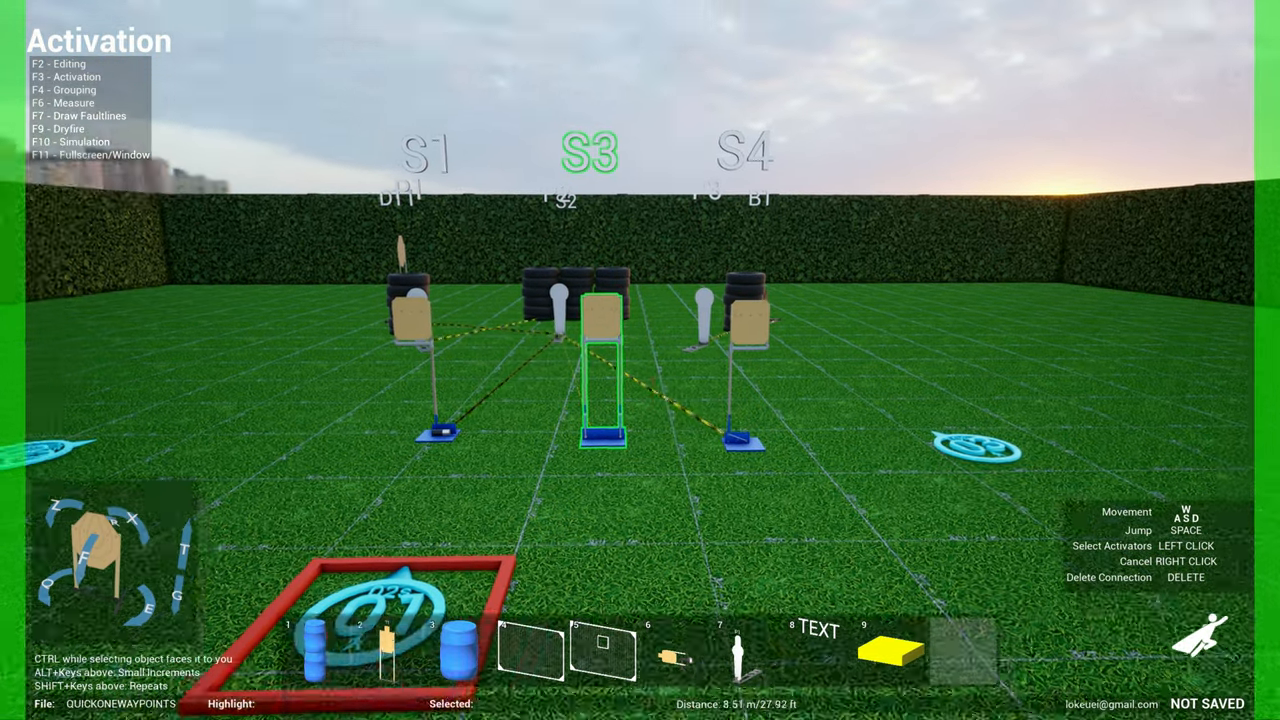
pyautogui.press('f2')
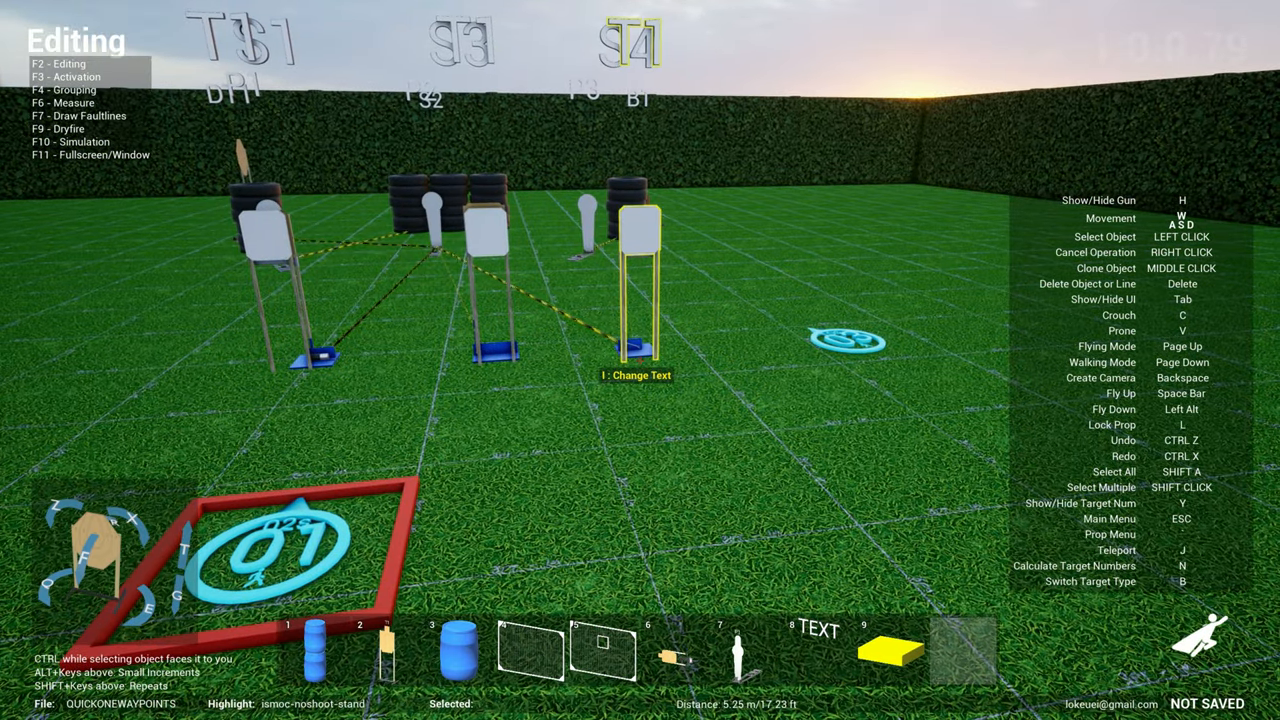
pyautogui.press('f10')
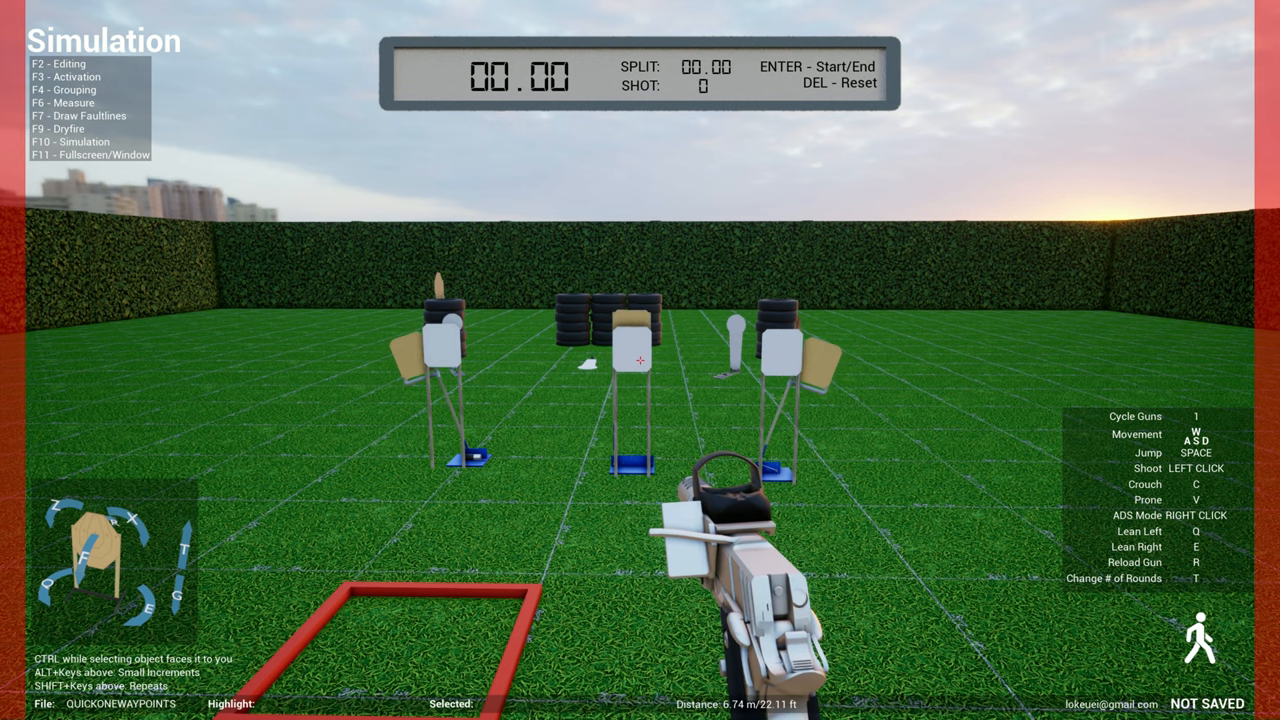
# Step: Leave Simulation for Editing mode with the popper stage behind tyre stacks showing
pyautogui.press('f2')
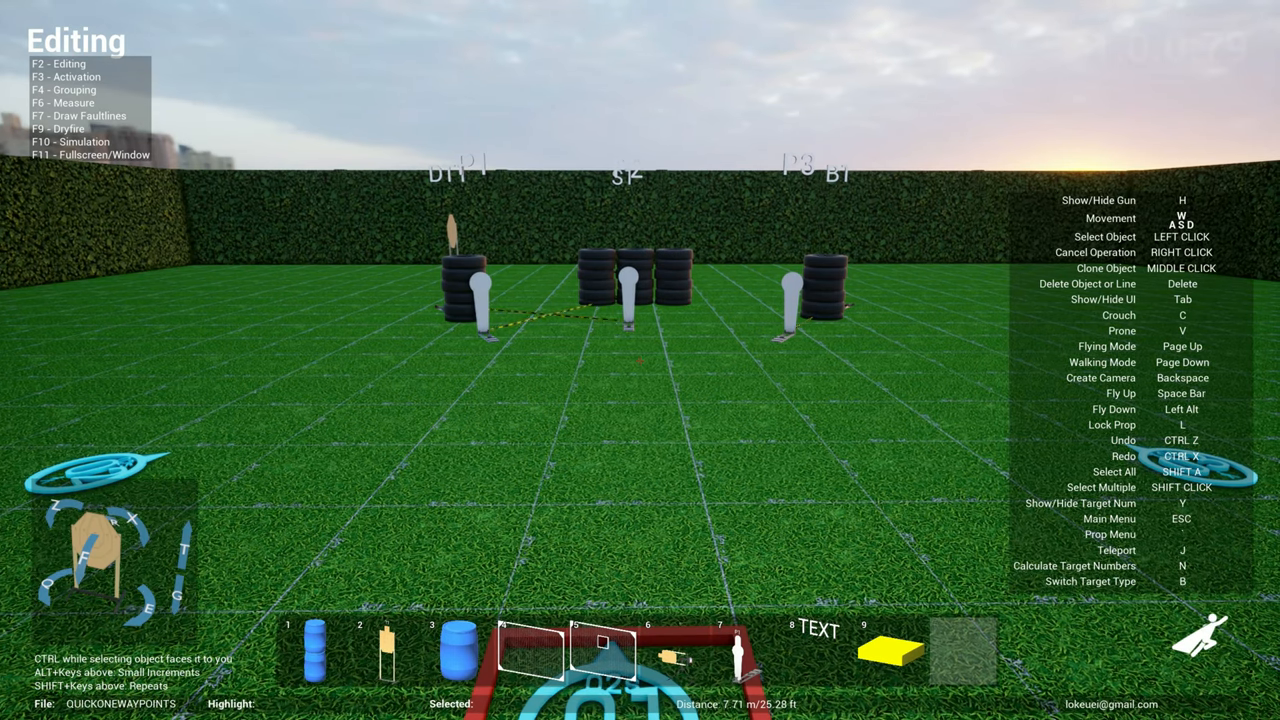
# Step: Run the popper stage on the timer in 10.94 seconds, then return to Editing
pyautogui.press('f10')
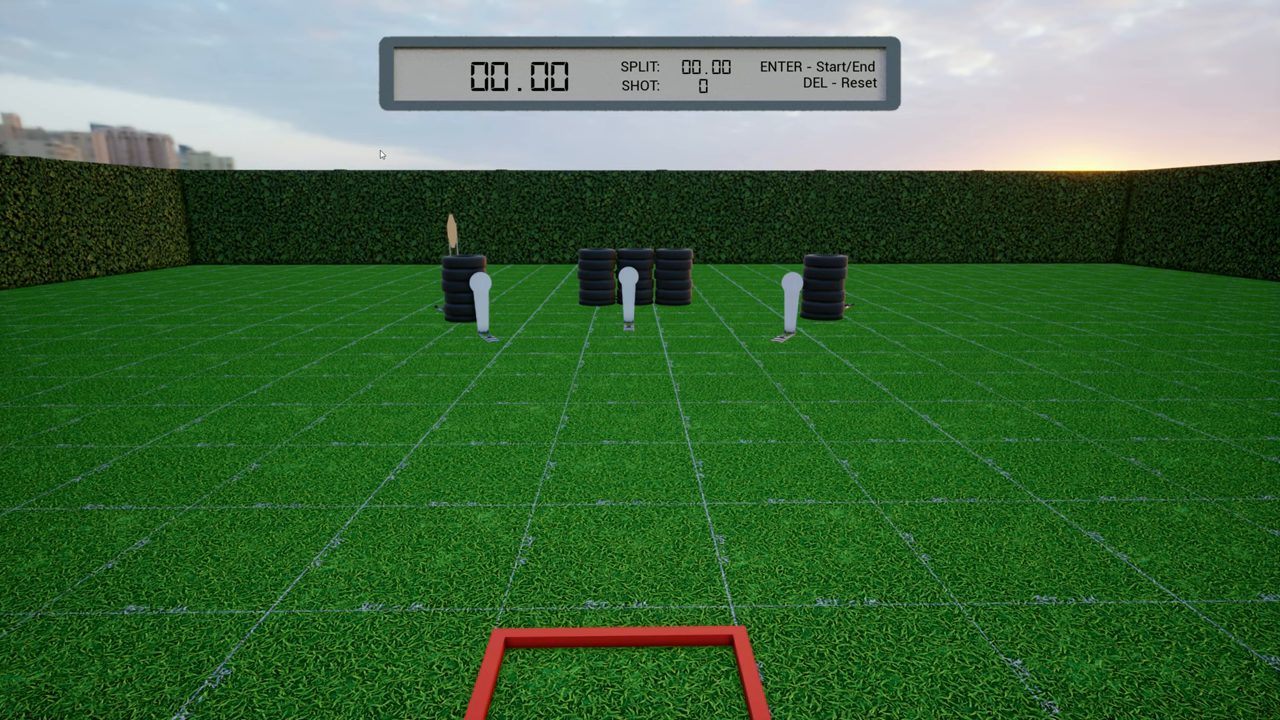
pyautogui.moveTo(616, 276)
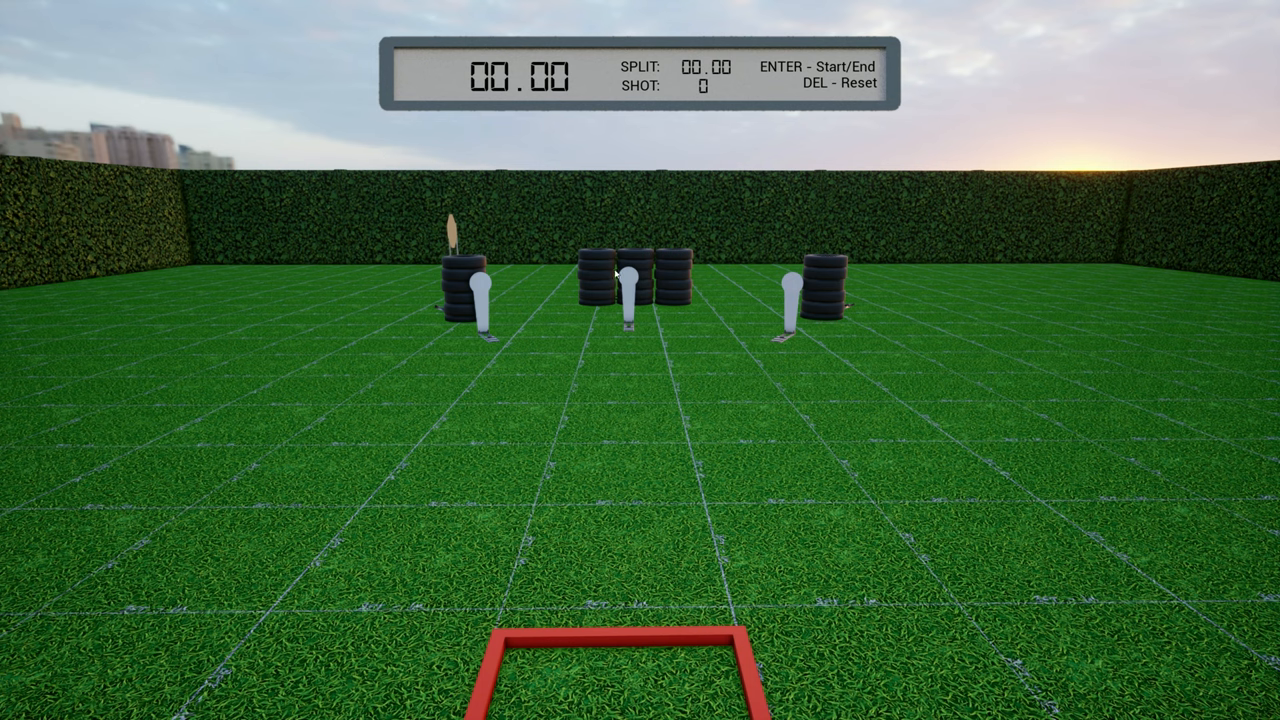
pyautogui.moveTo(636, 284)
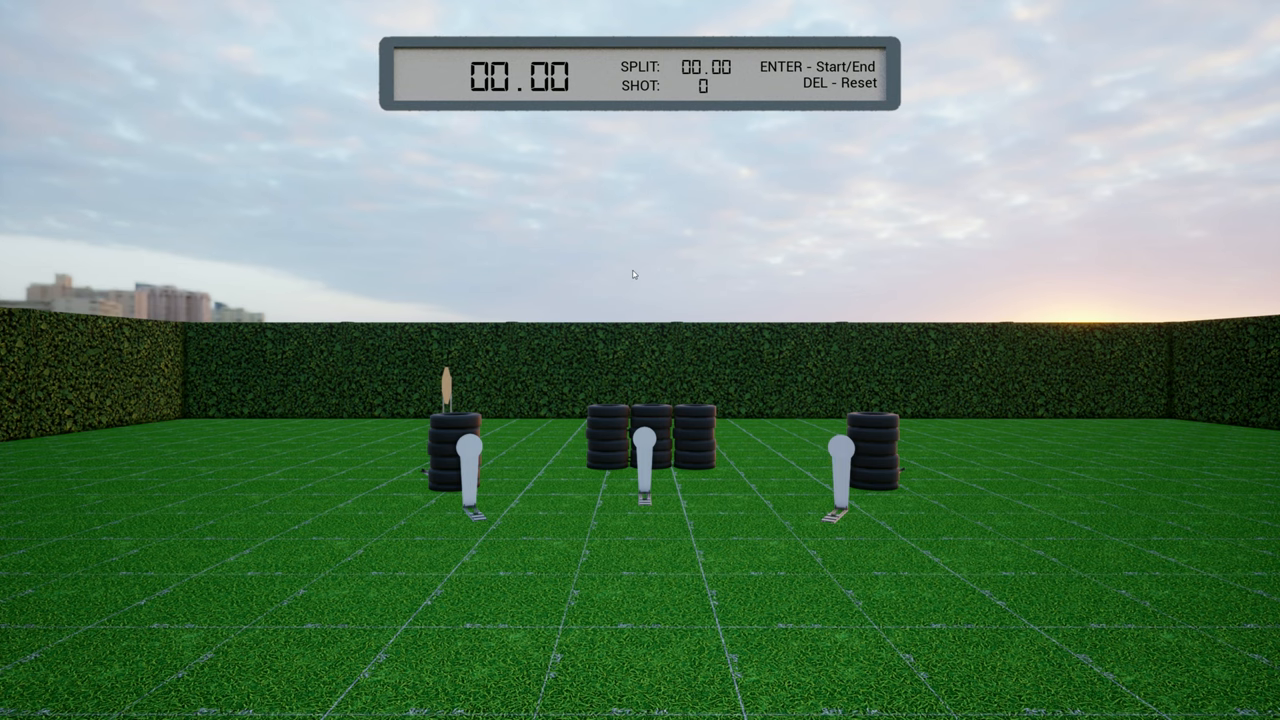
pyautogui.moveTo(680, 436)
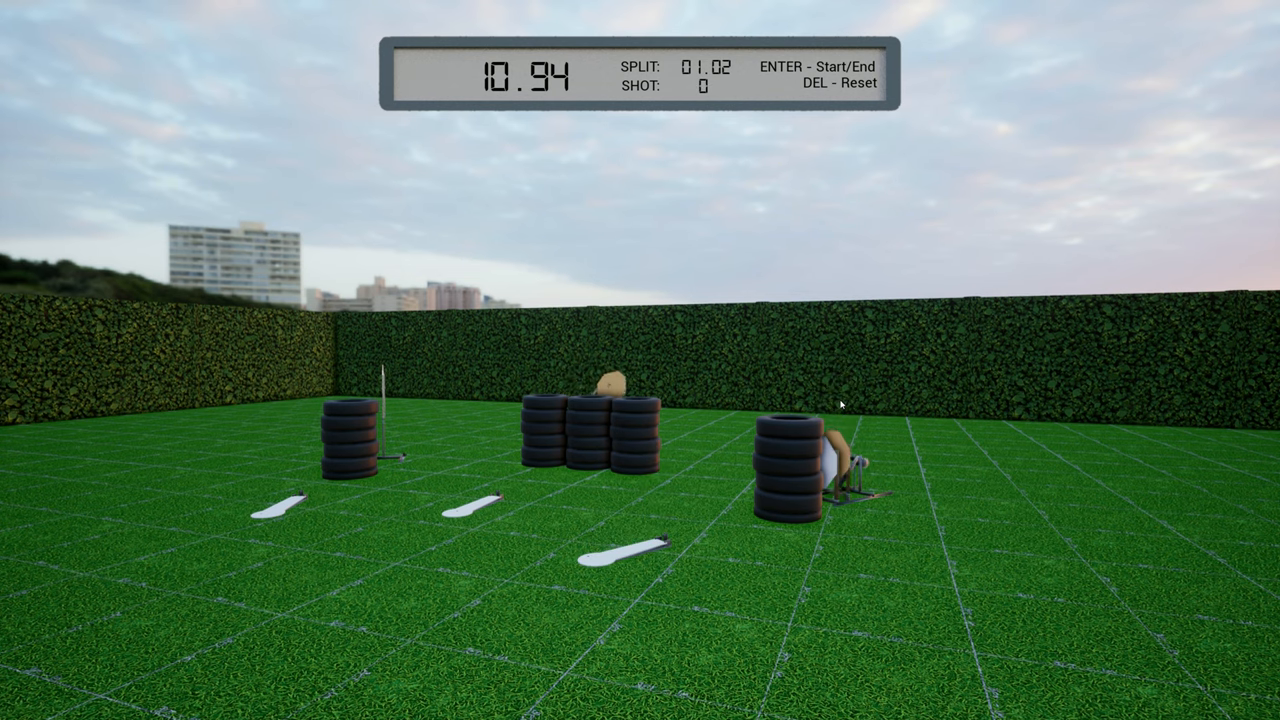
pyautogui.press('f2')
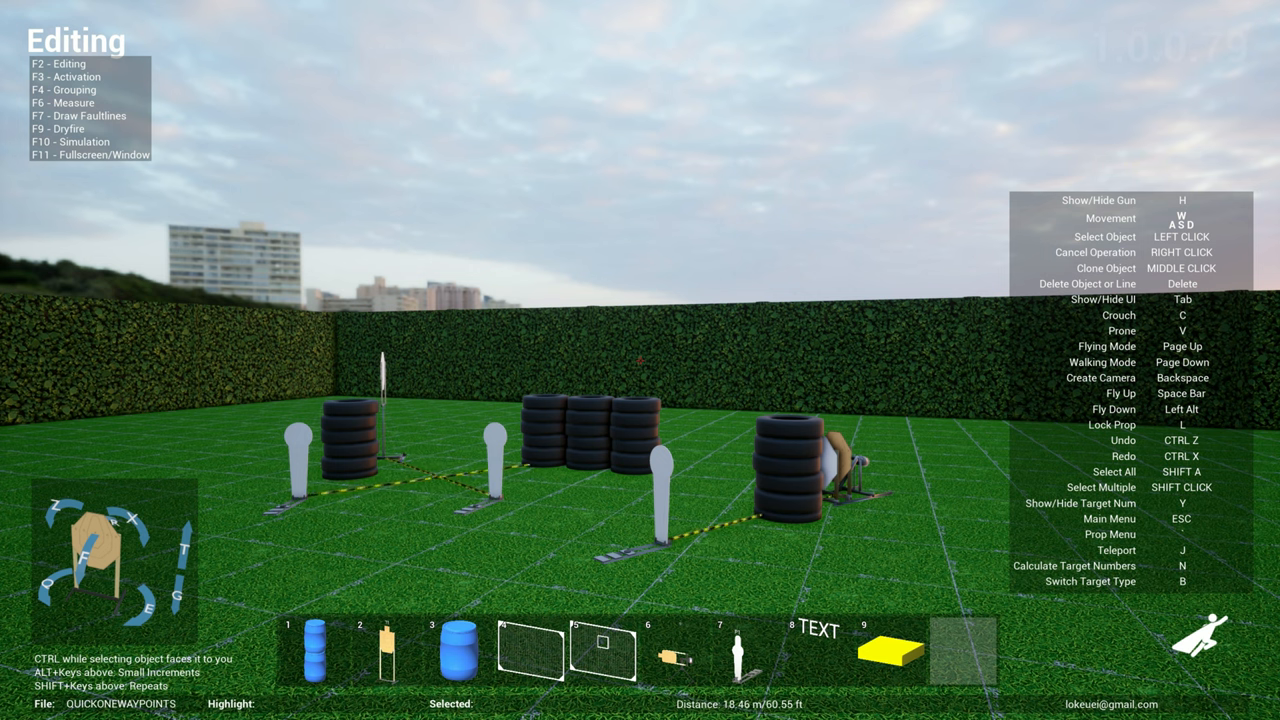
pyautogui.press('Escape')
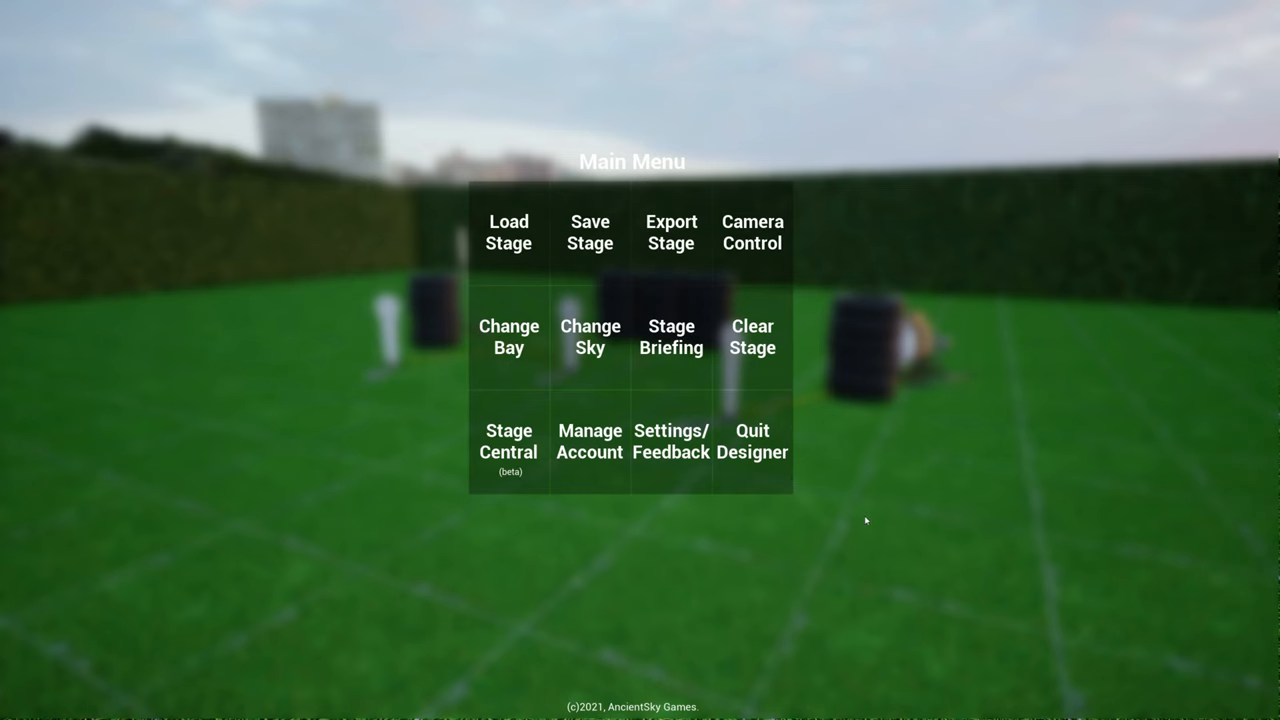
pyautogui.click(672, 442)
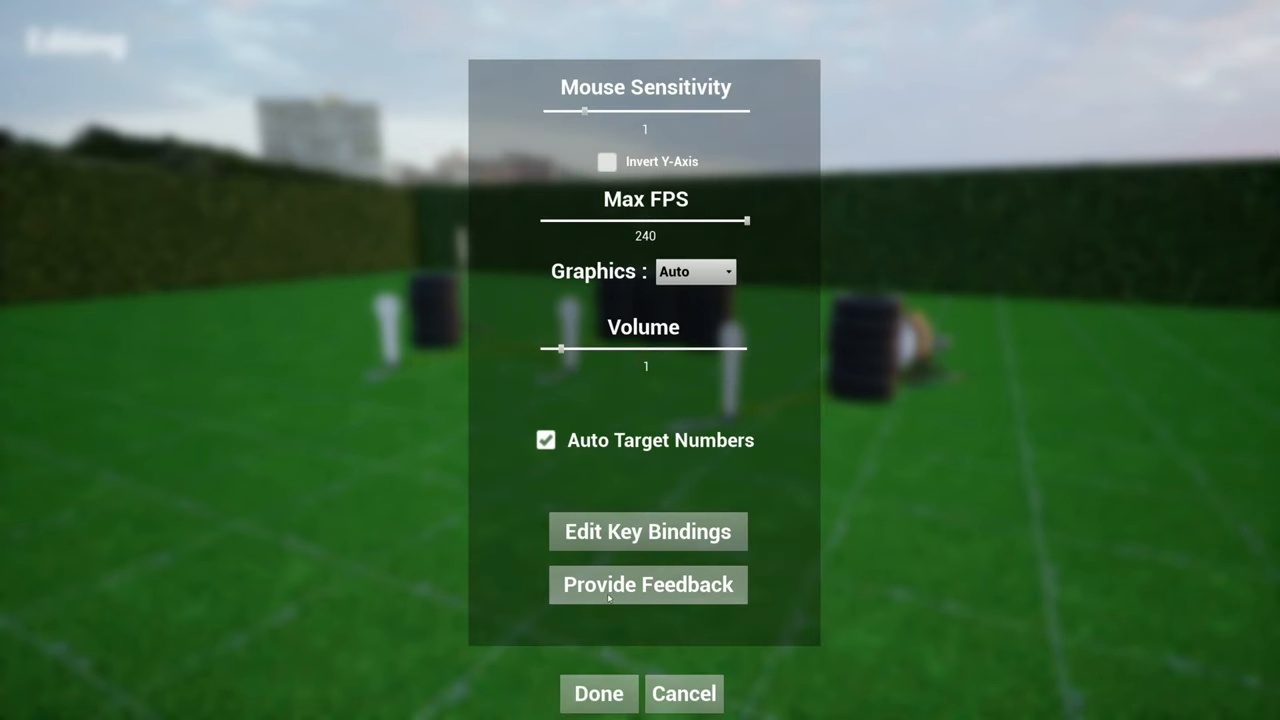
pyautogui.click(598, 692)
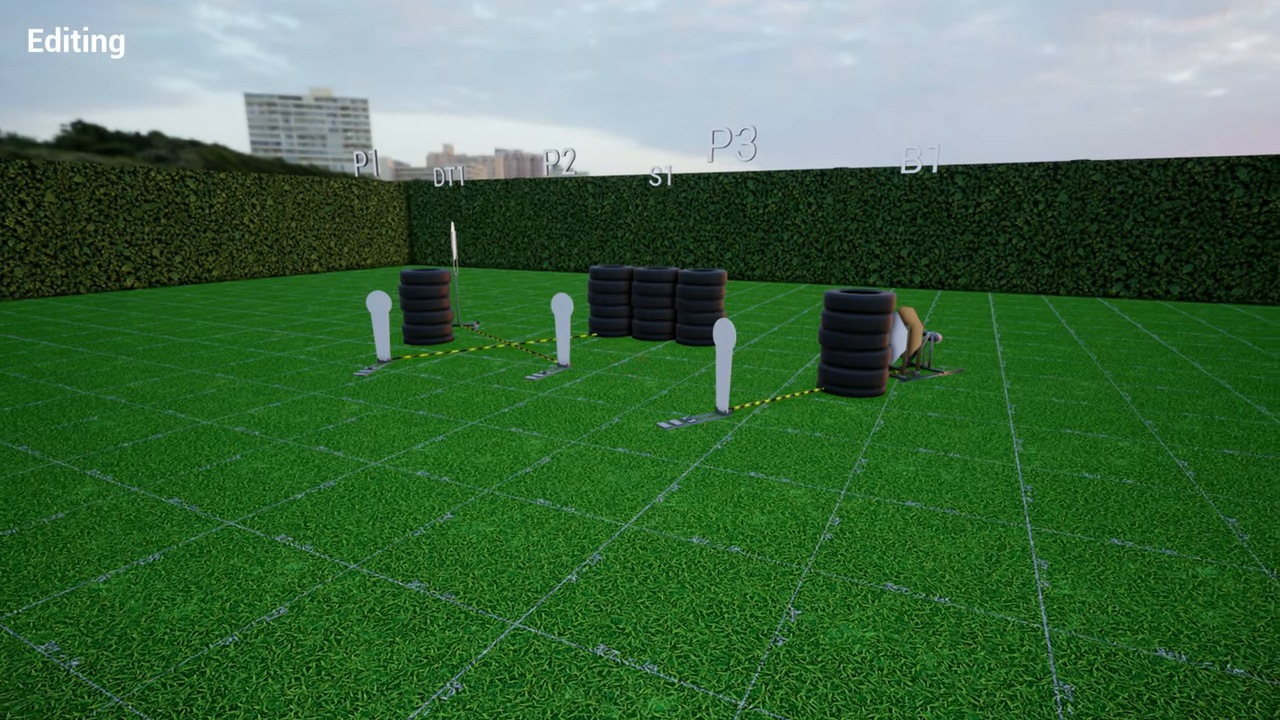